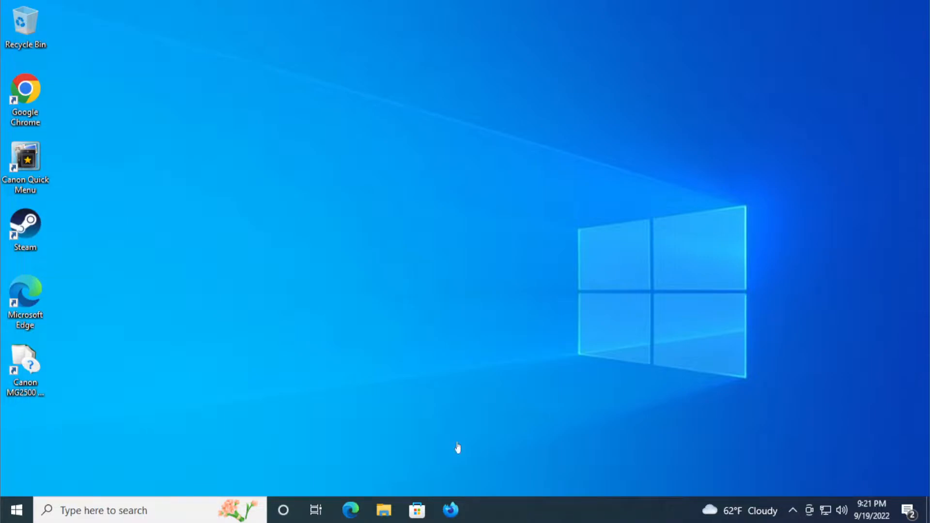
{"action": "mouse_move", "coordinate": [498, 289]}
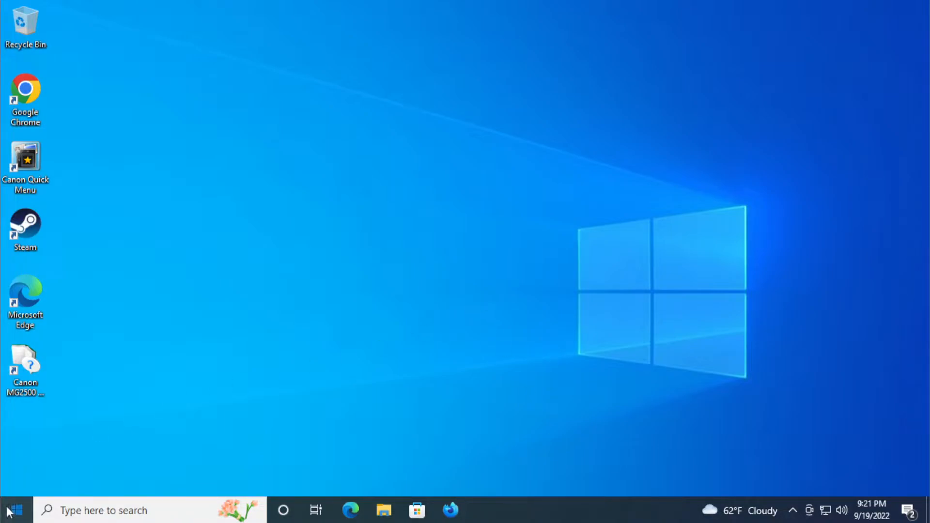
Search the Start menu for 'device manager' and open Device Manager from the results.
{"action": "left_click", "coordinate": [11, 510]}
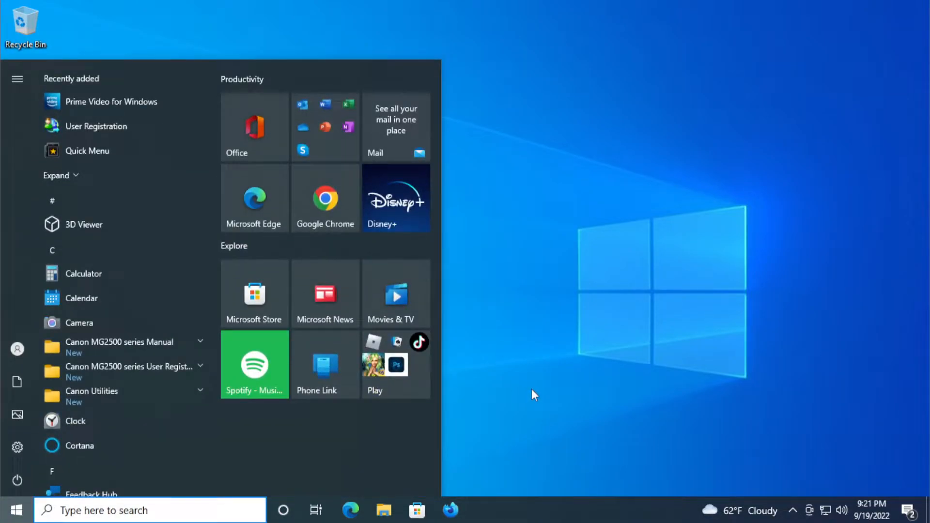
{"action": "type", "text": "device manager"}
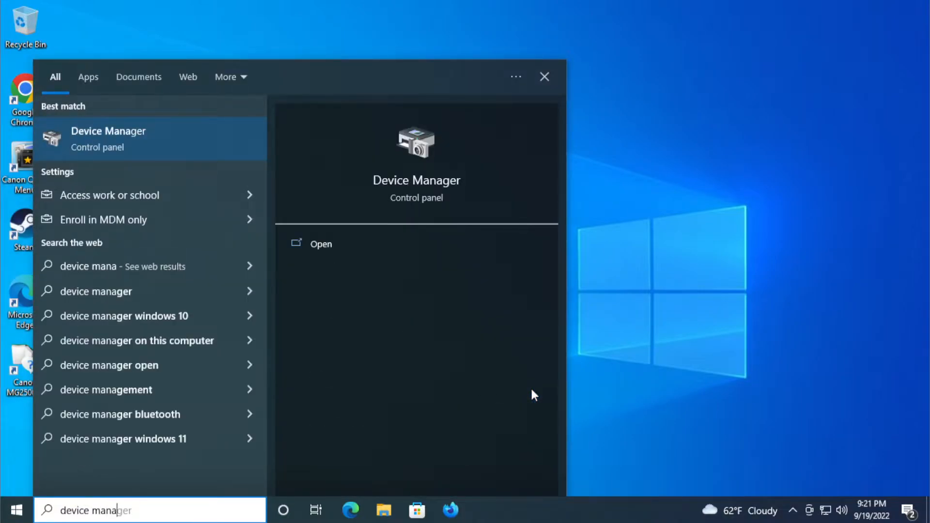
{"action": "left_click", "coordinate": [321, 243]}
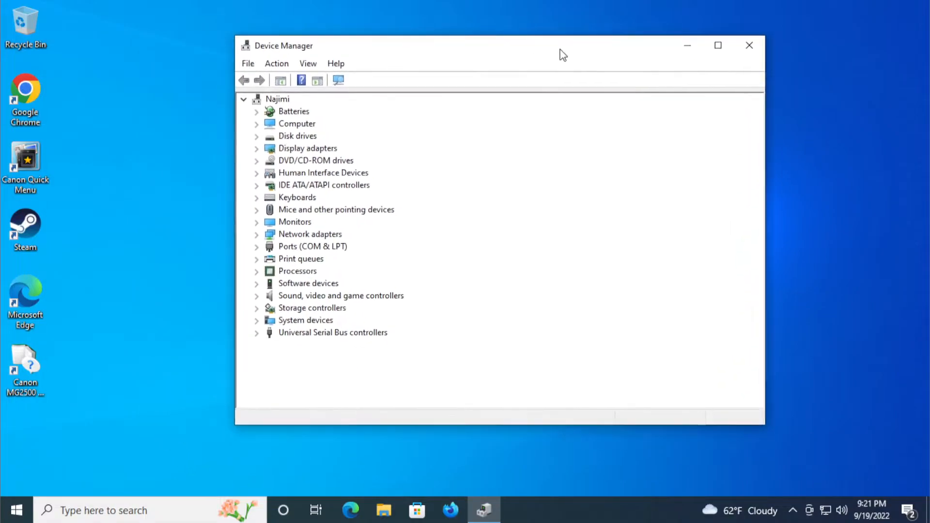
{"action": "left_click", "coordinate": [748, 45]}
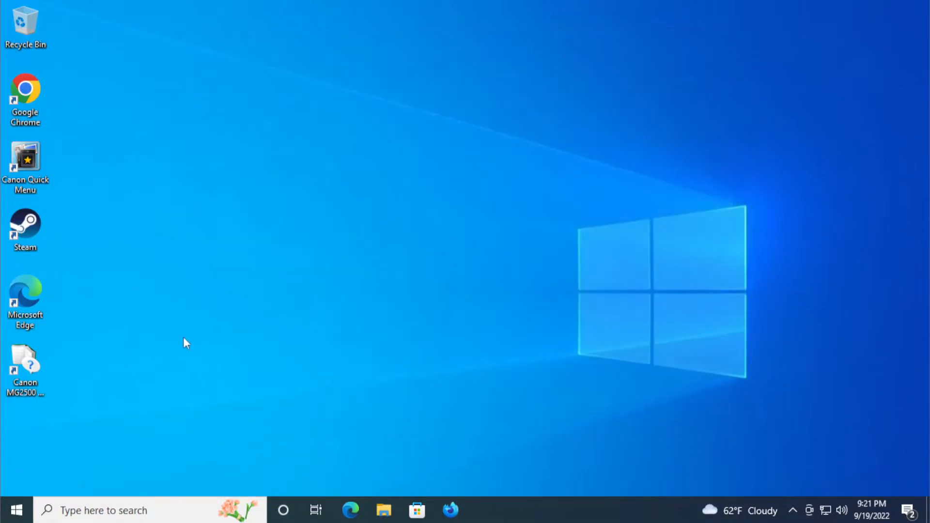
{"action": "right_click", "coordinate": [12, 510]}
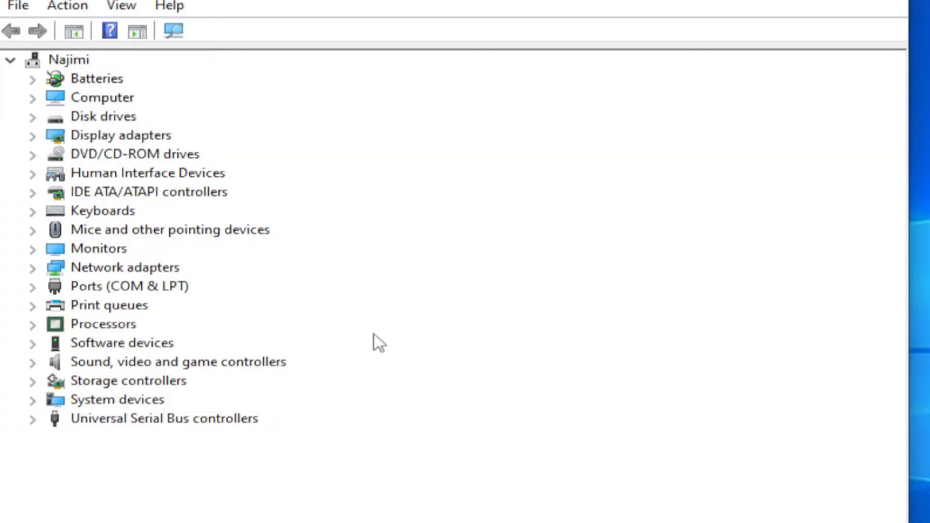
Expand Network adapters and launch Update driver for the Intel 82574L Gigabit Network Connection.
{"action": "left_click", "coordinate": [125, 267]}
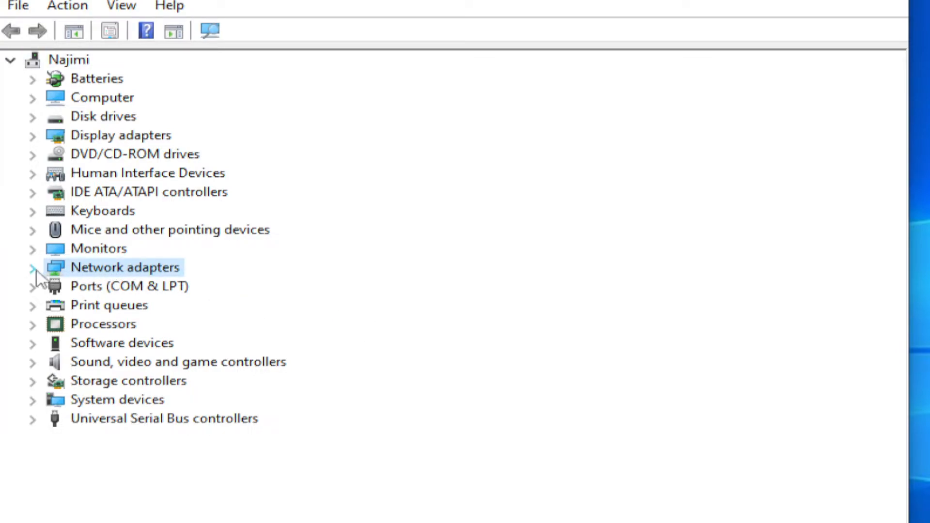
{"action": "left_click", "coordinate": [33, 267]}
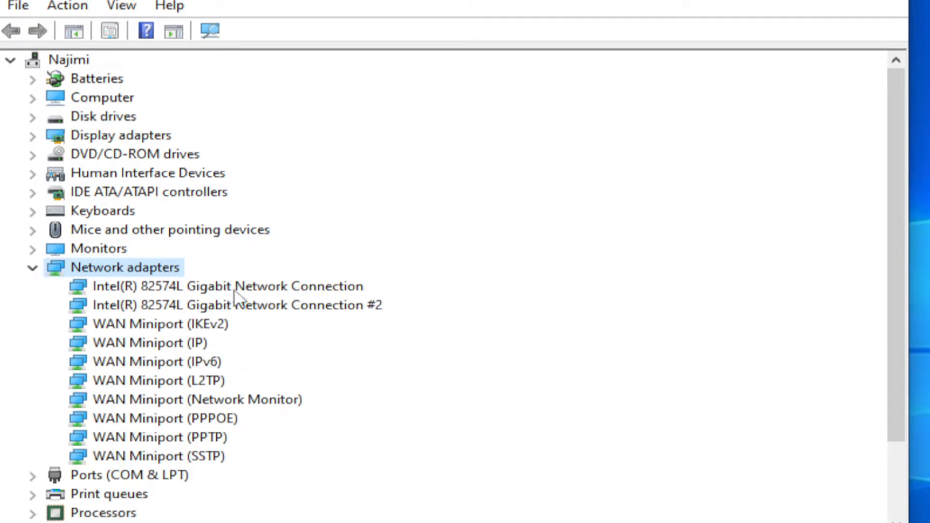
{"action": "left_click", "coordinate": [227, 286]}
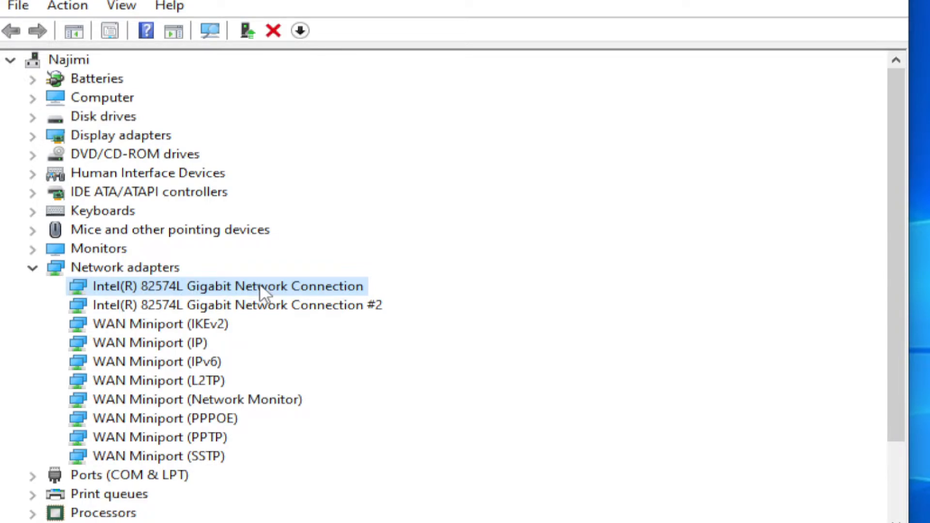
{"action": "right_click", "coordinate": [230, 286]}
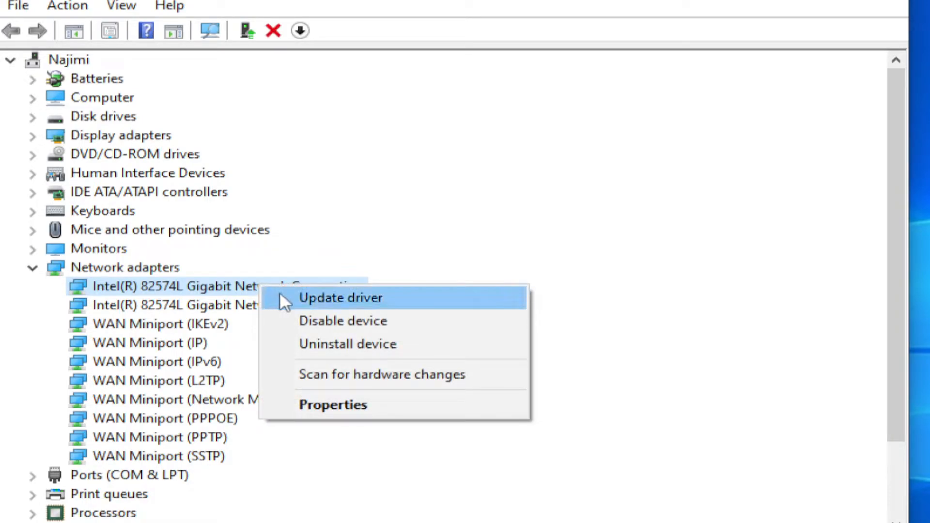
{"action": "left_click", "coordinate": [341, 297]}
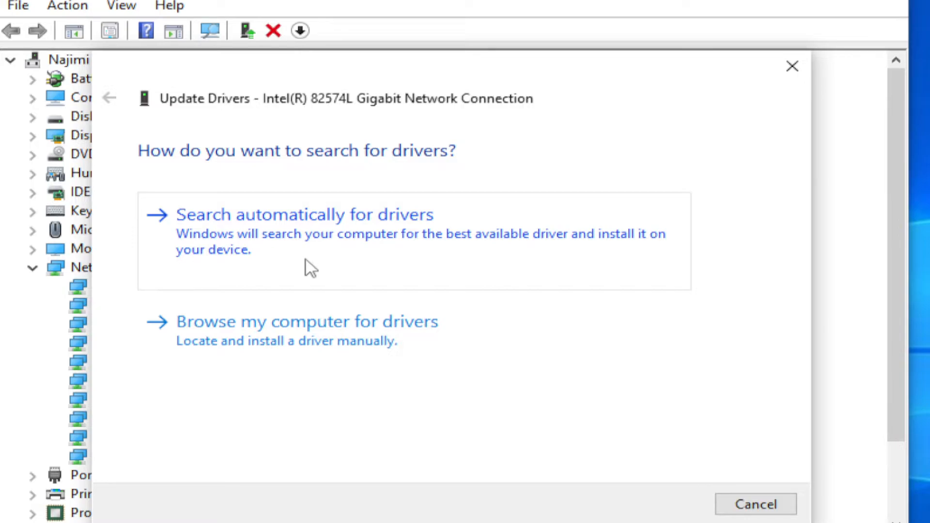
Search automatically for an Intel 82574L driver, then close the 'best driver installed' result.
{"action": "left_click", "coordinate": [304, 214]}
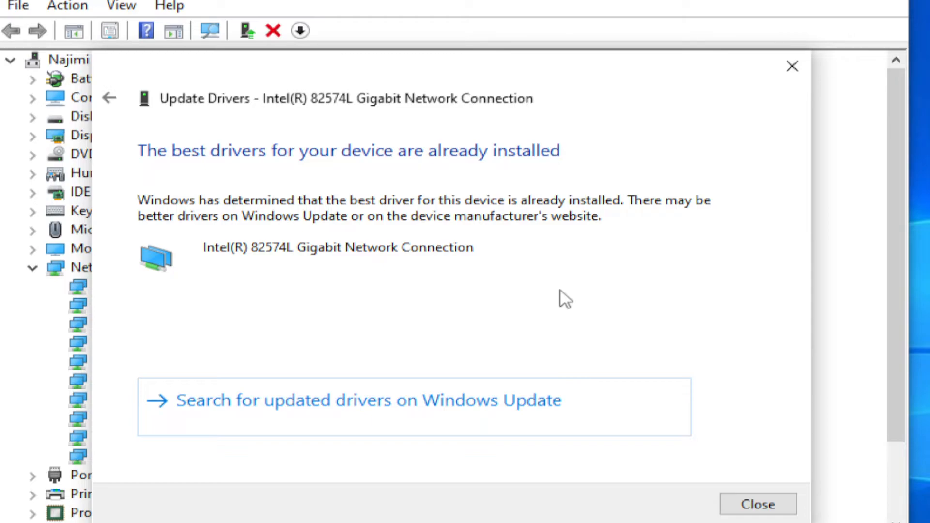
{"action": "mouse_move", "coordinate": [551, 279]}
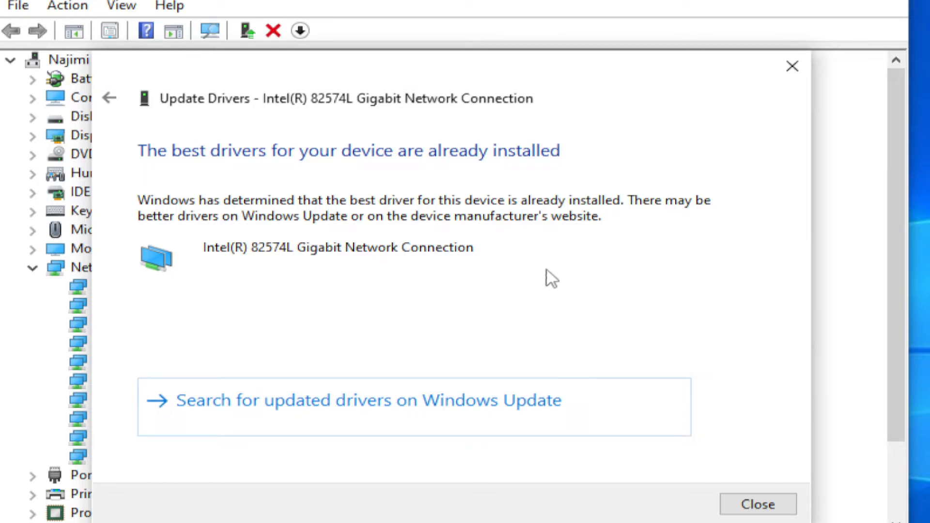
{"action": "mouse_move", "coordinate": [163, 178]}
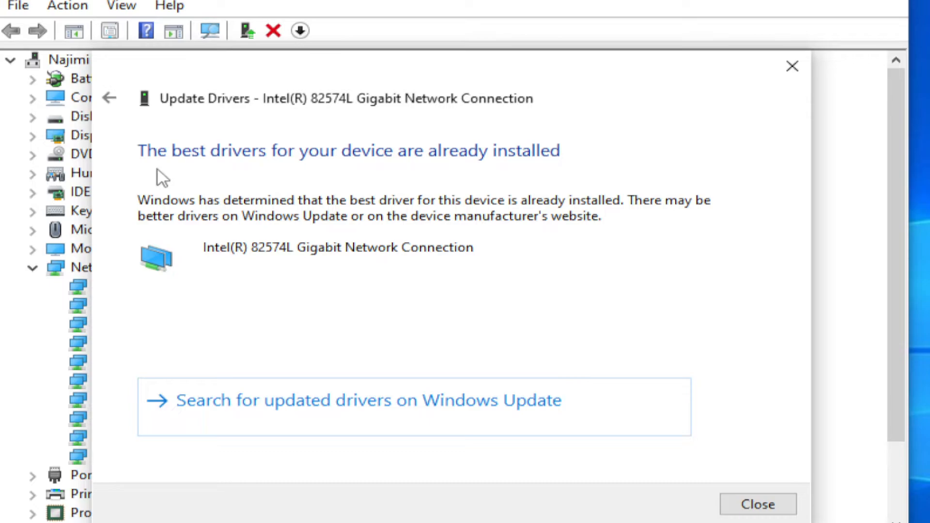
{"action": "mouse_move", "coordinate": [200, 176]}
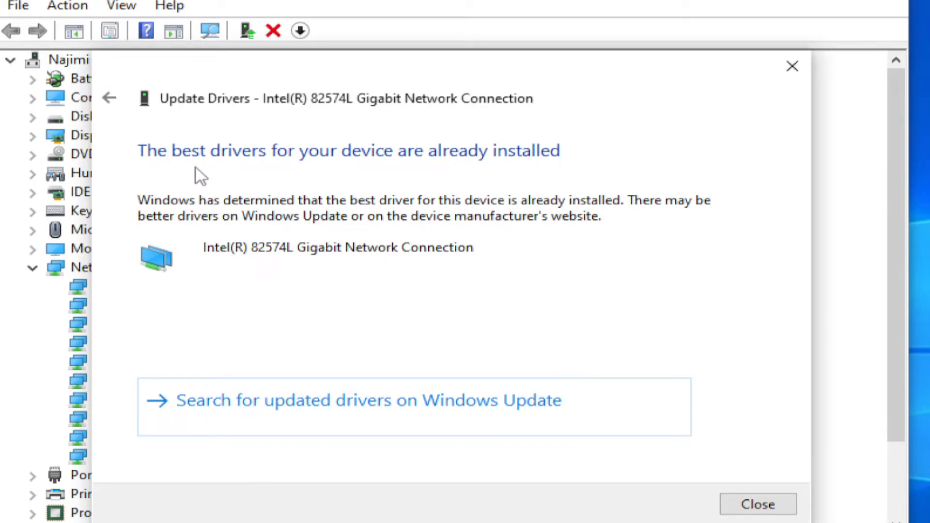
{"action": "mouse_move", "coordinate": [758, 505]}
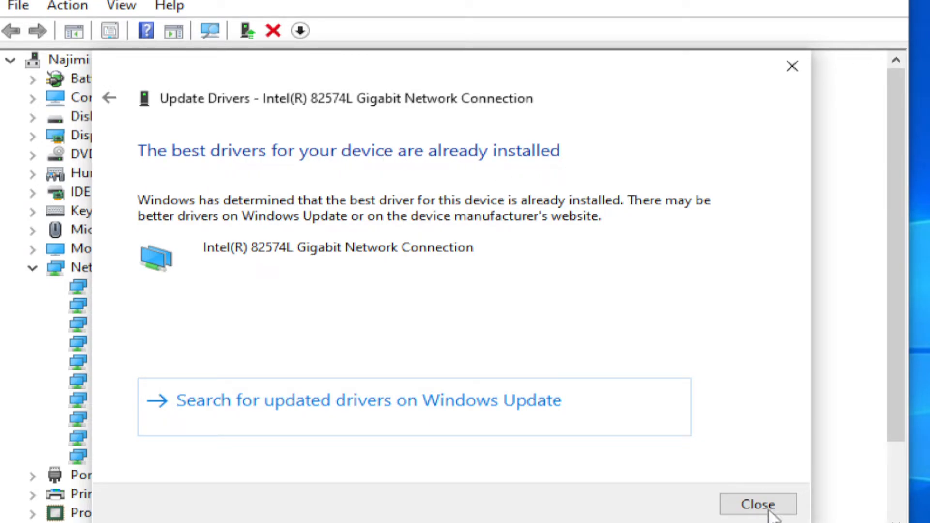
{"action": "left_click", "coordinate": [757, 504]}
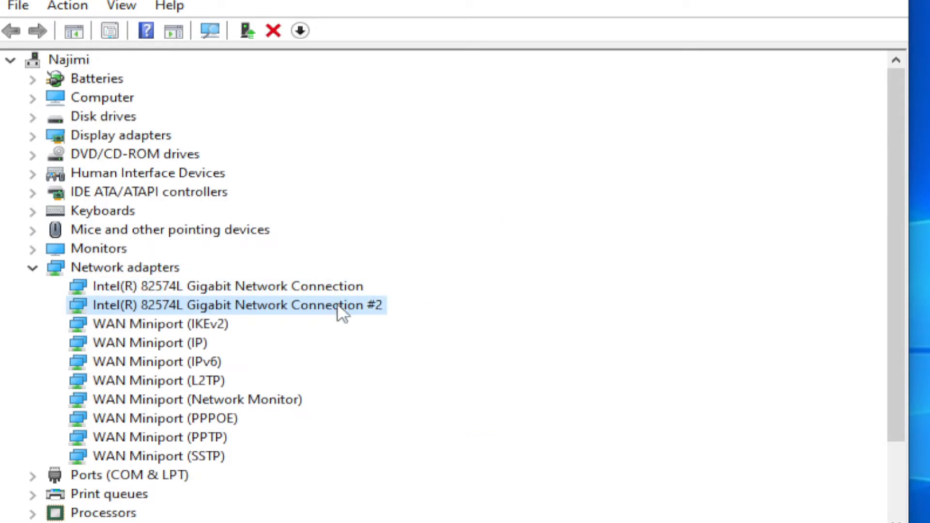
Auto-search drivers for Intel Connection #2, close the result, and cancel the WAN Miniport (IKEv2) wizard.
{"action": "right_click", "coordinate": [238, 305]}
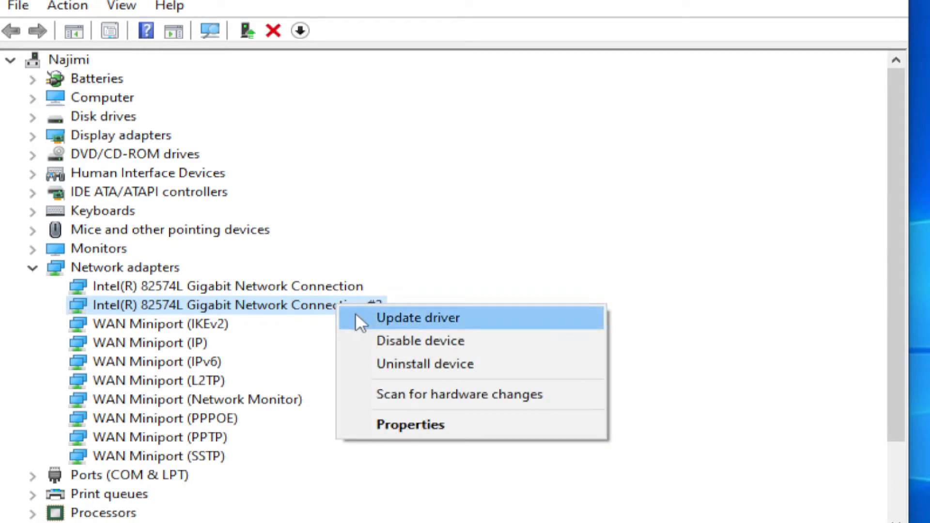
{"action": "left_click", "coordinate": [417, 318]}
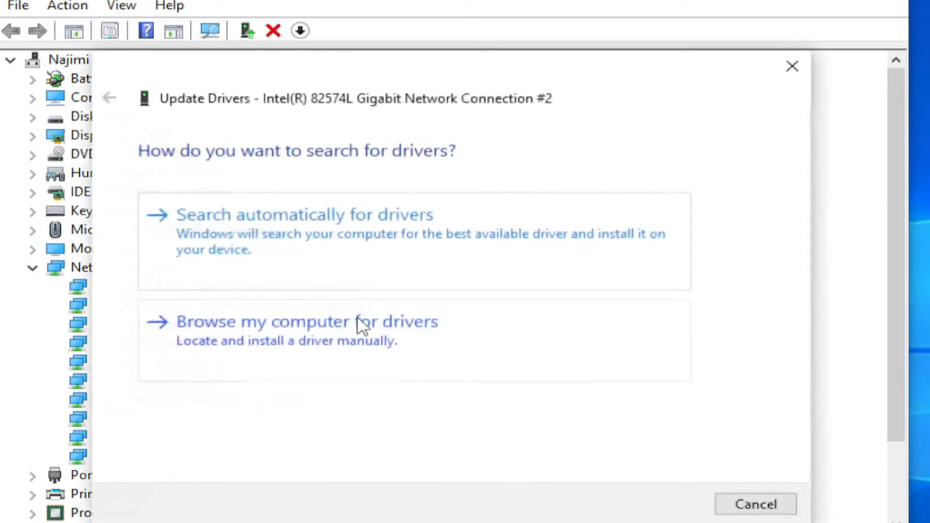
{"action": "left_click", "coordinate": [305, 214]}
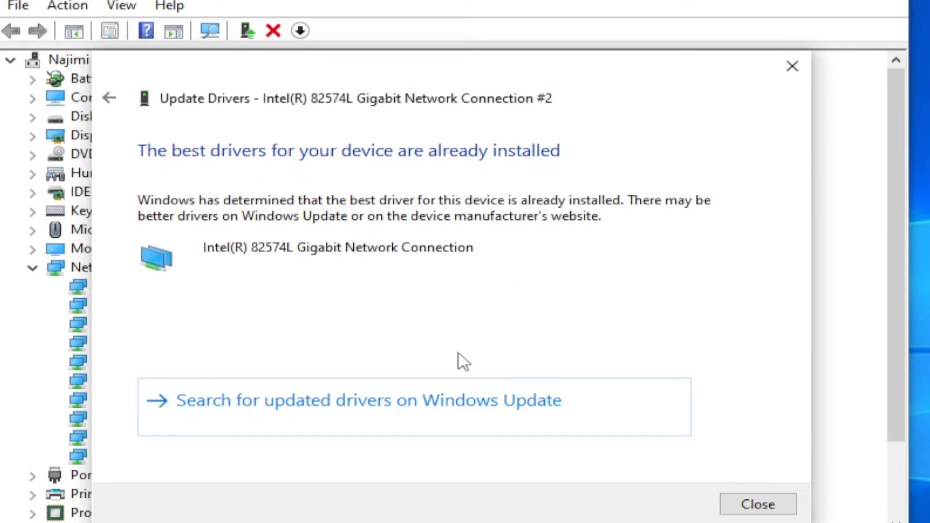
{"action": "left_click", "coordinate": [756, 504]}
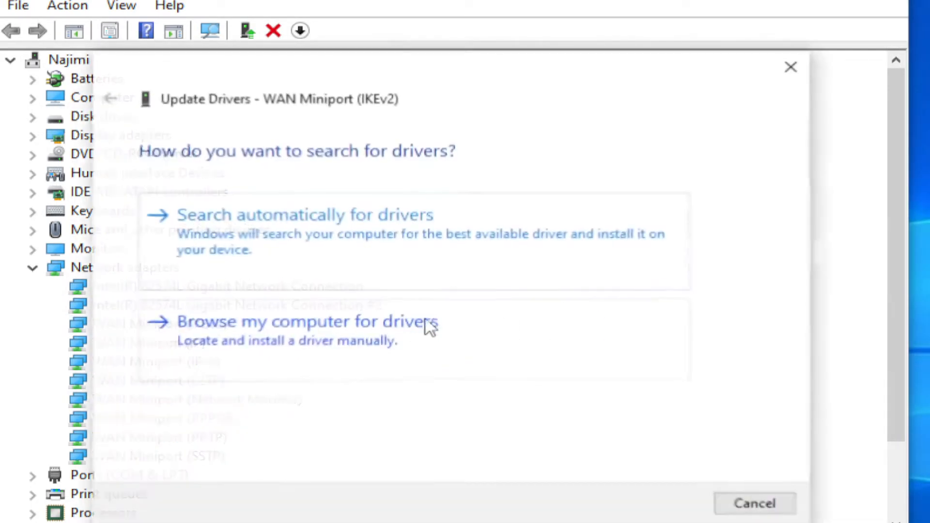
{"action": "left_click", "coordinate": [755, 503]}
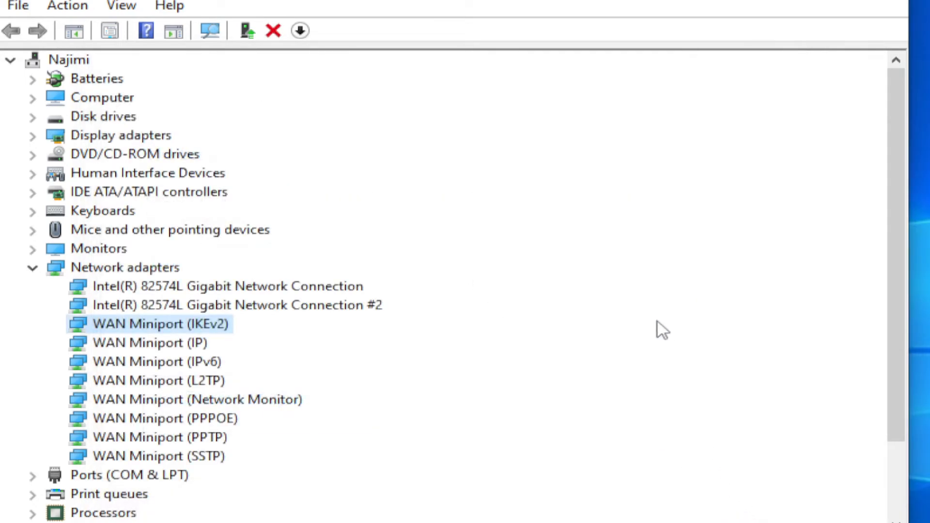
Restart Windows, dismiss the lock screen and sign back in to the account.
{"action": "left_click", "coordinate": [33, 267]}
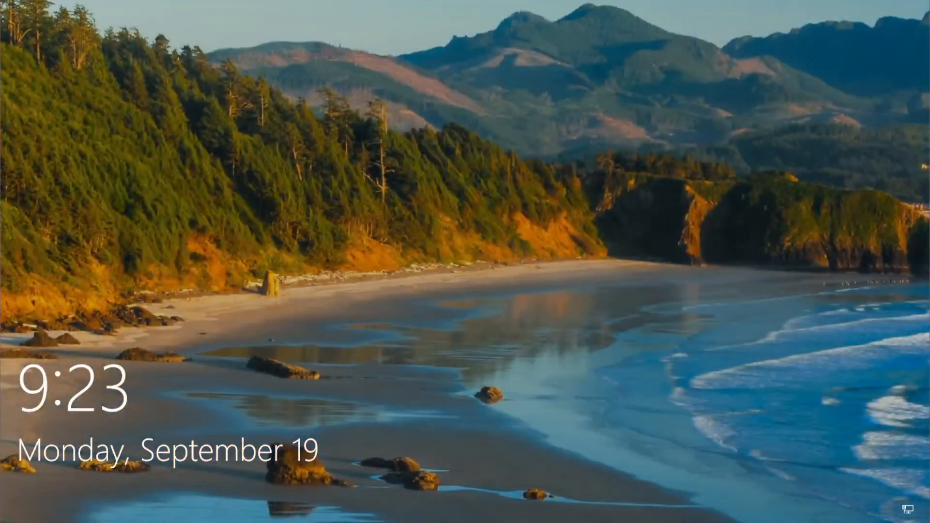
{"action": "left_click", "coordinate": [465, 262]}
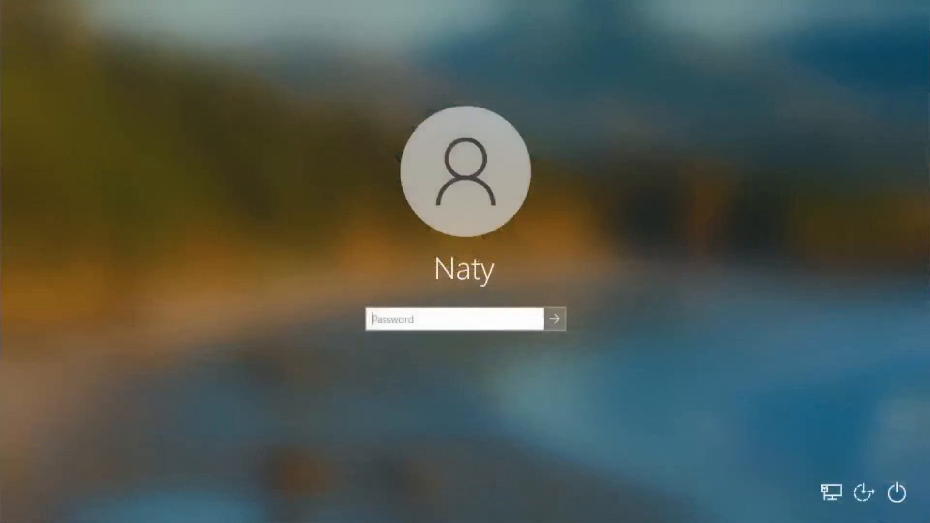
{"action": "left_click", "coordinate": [554, 319]}
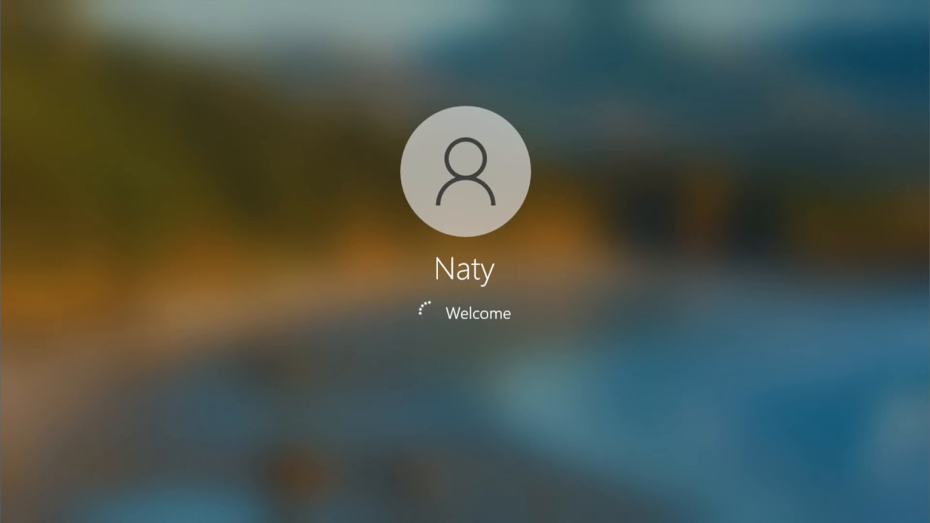